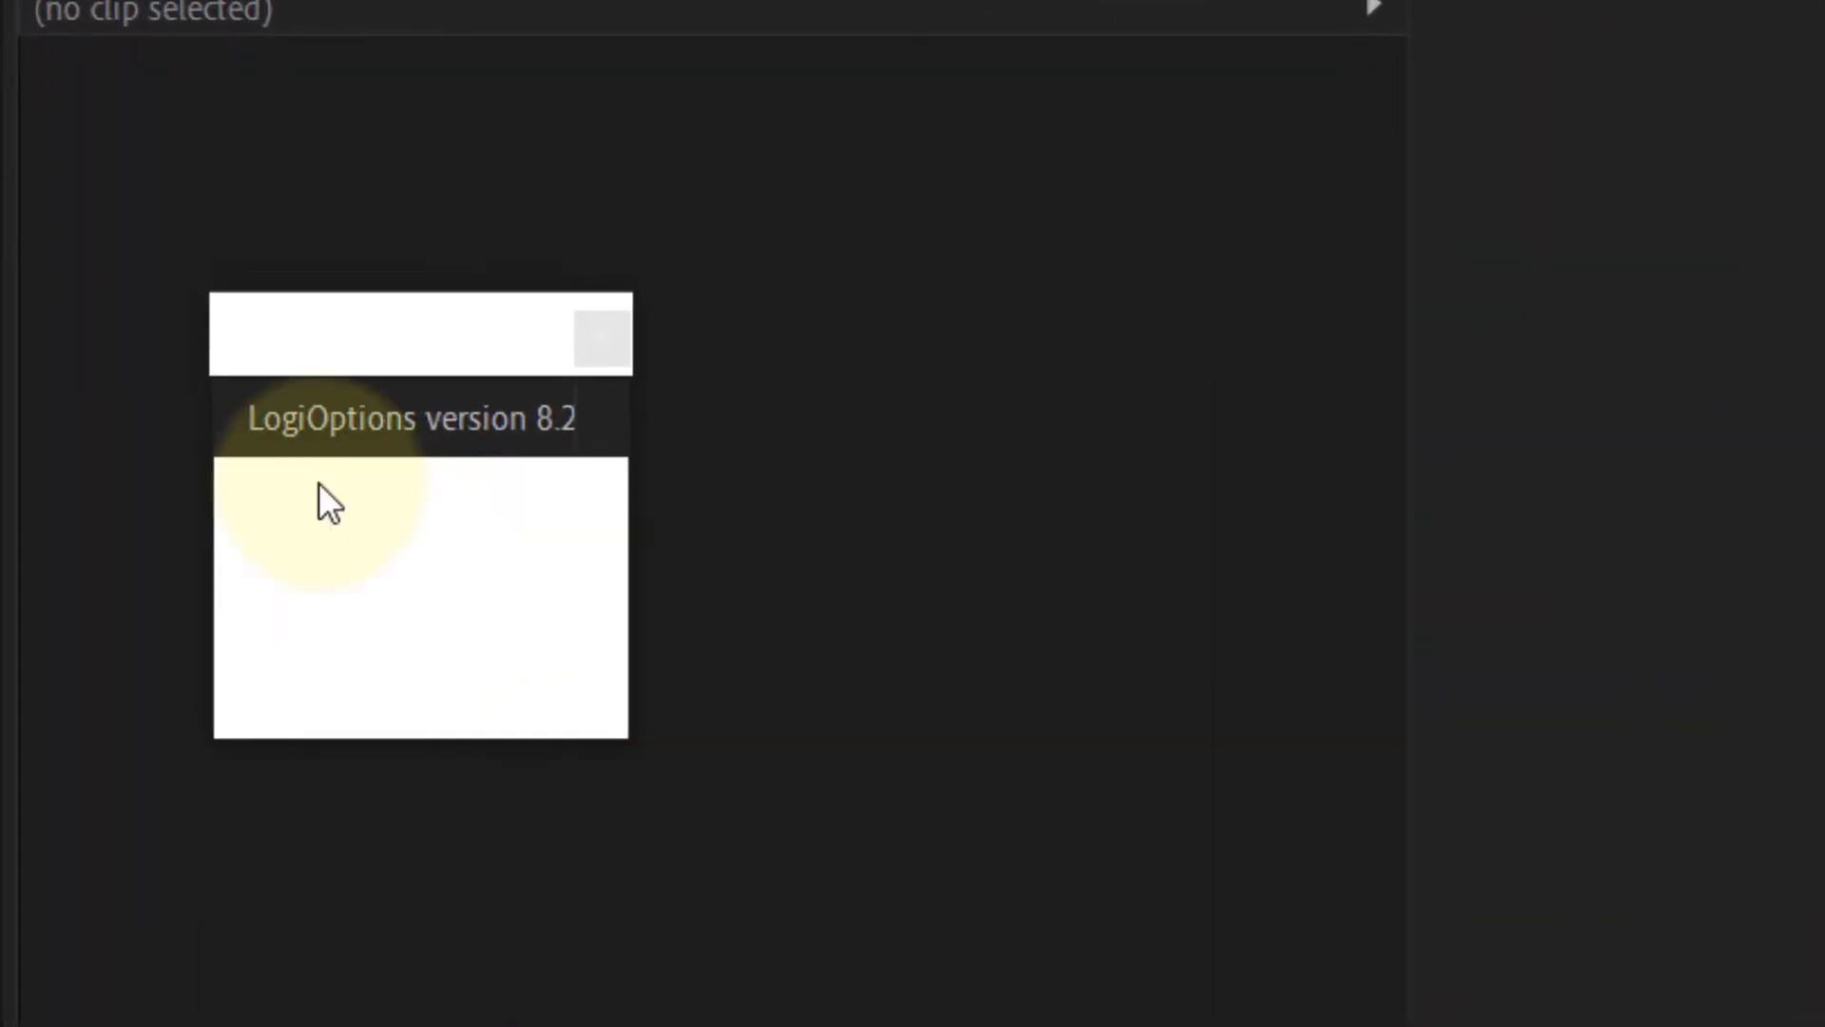
mouse_move(500, 503)
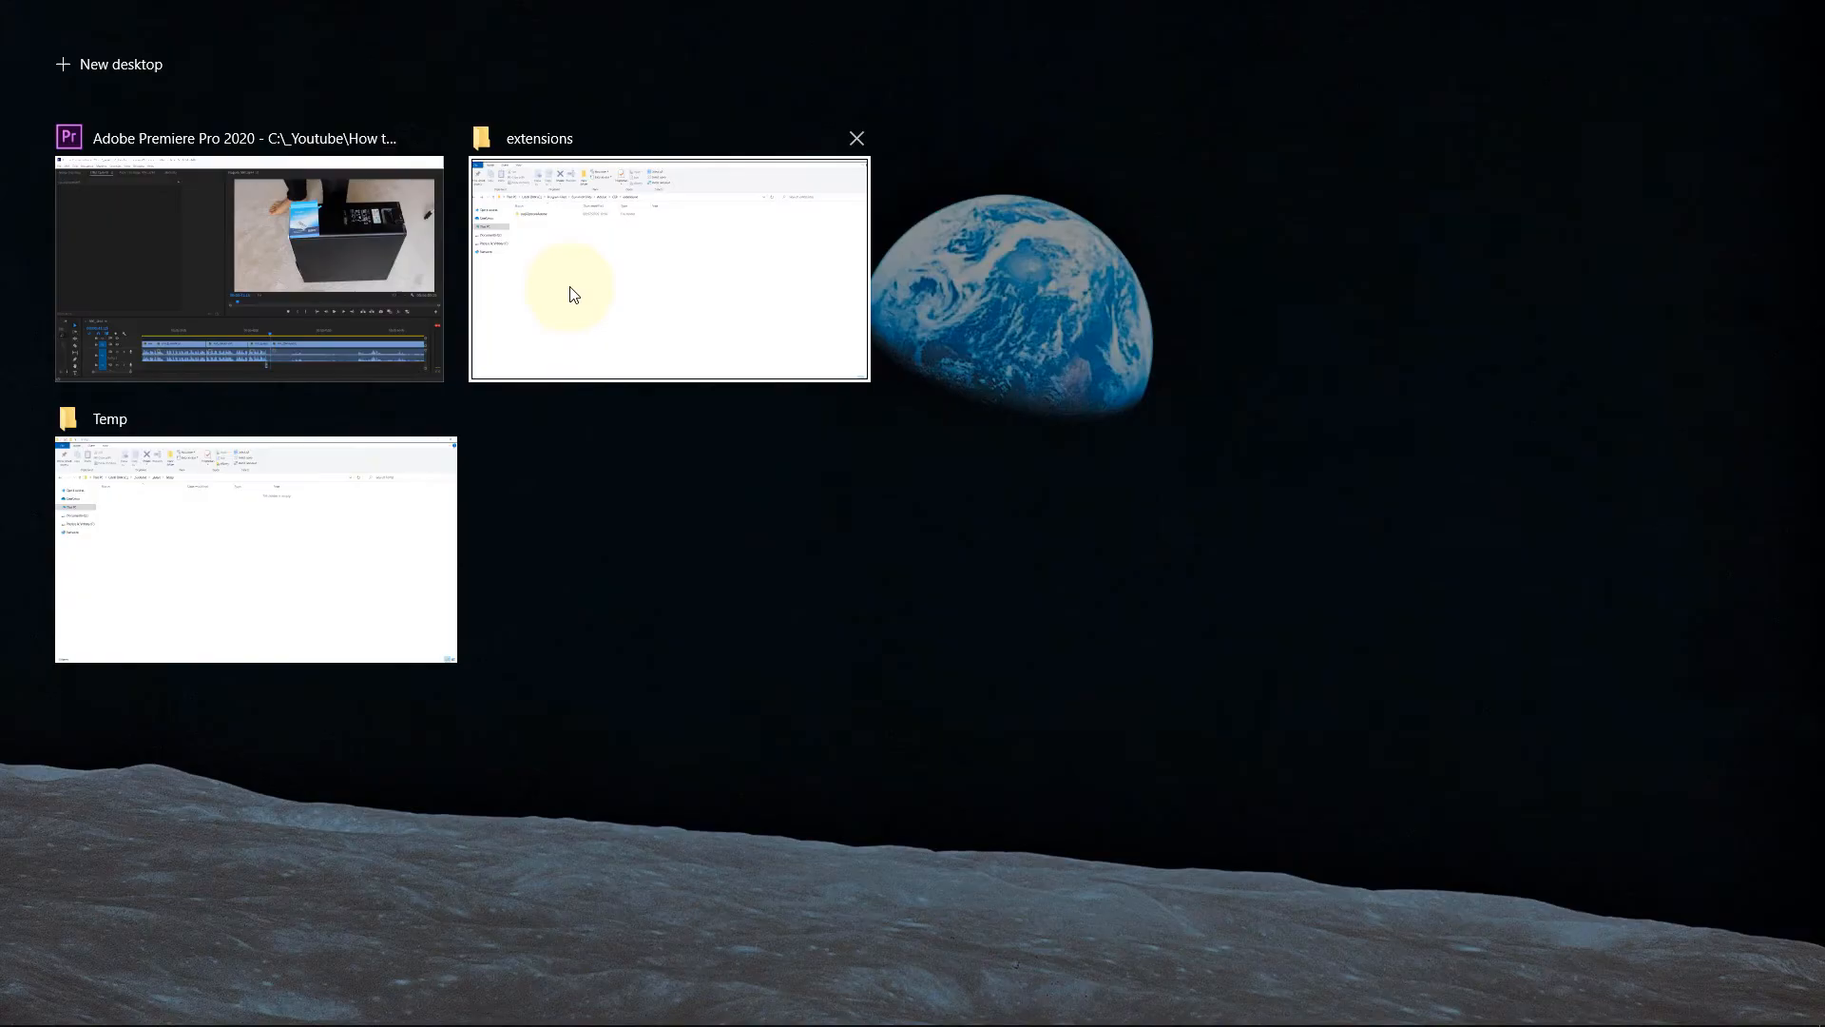
Switch from Task View to the File Explorer window showing the CEP 'extensions' folder
click(570, 293)
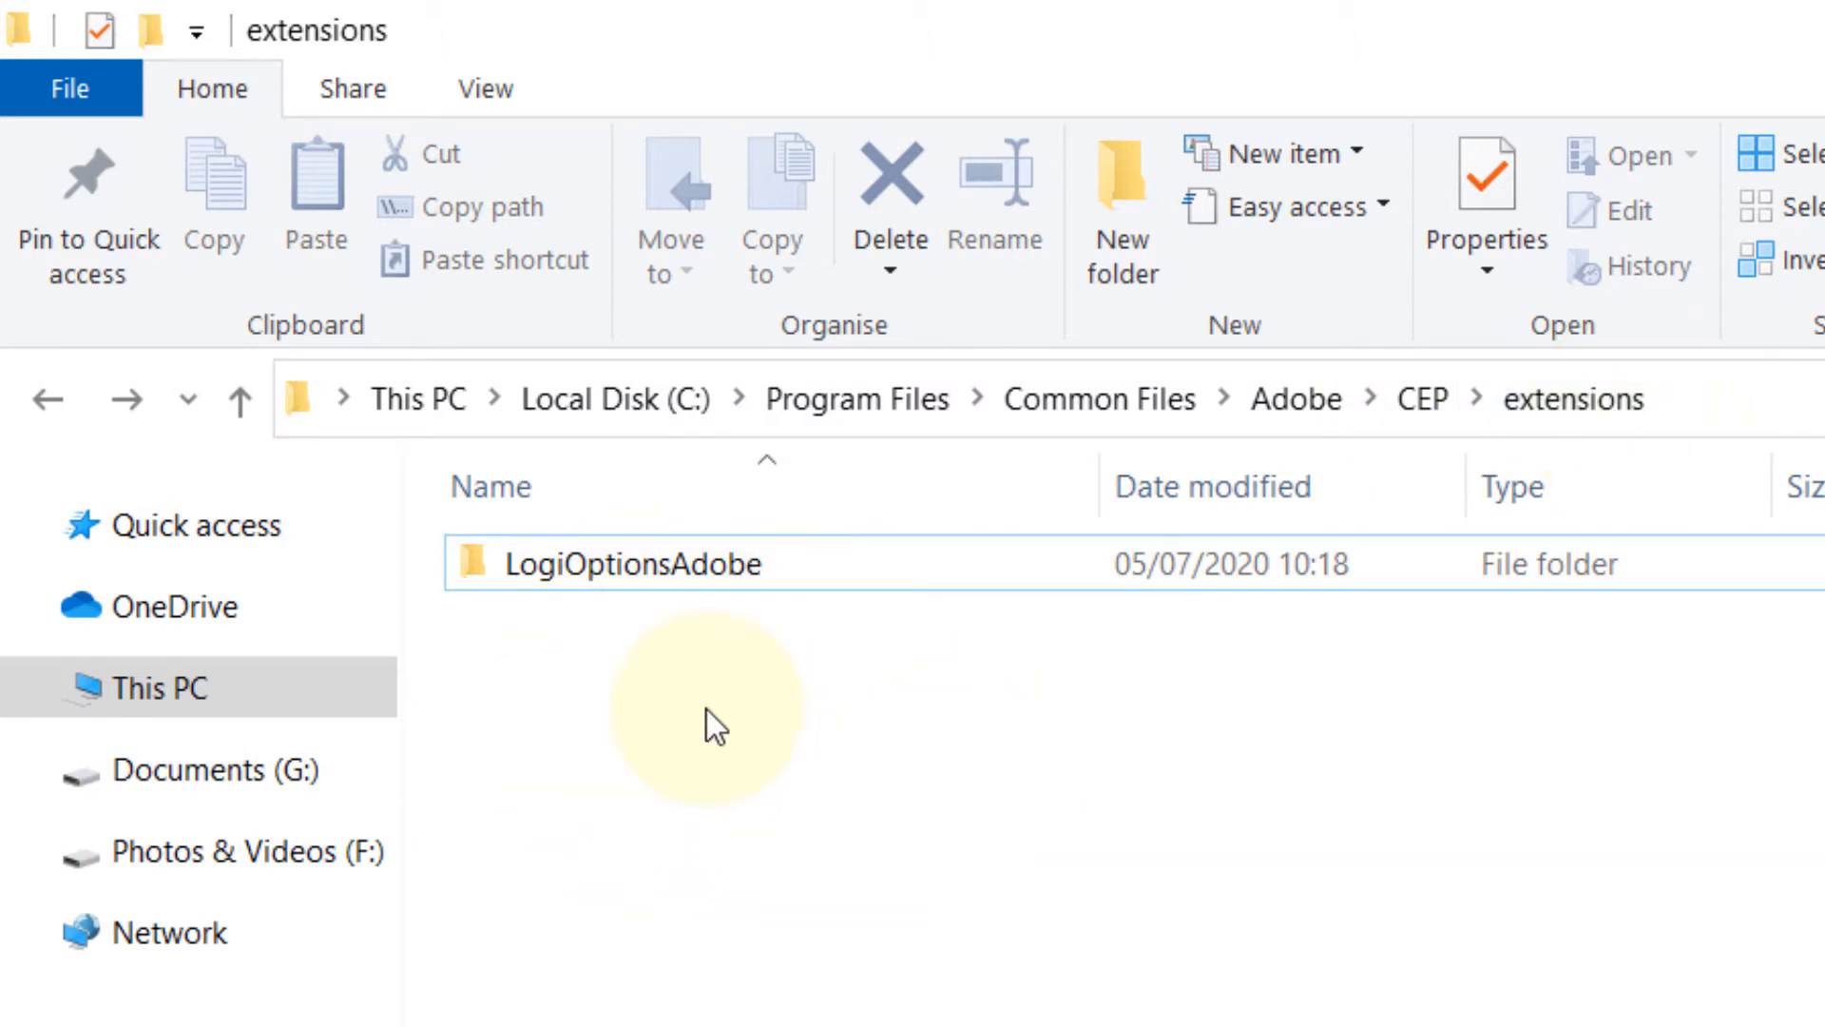
Select the LogiOptionsAdobe folder inside the extensions folder
click(628, 568)
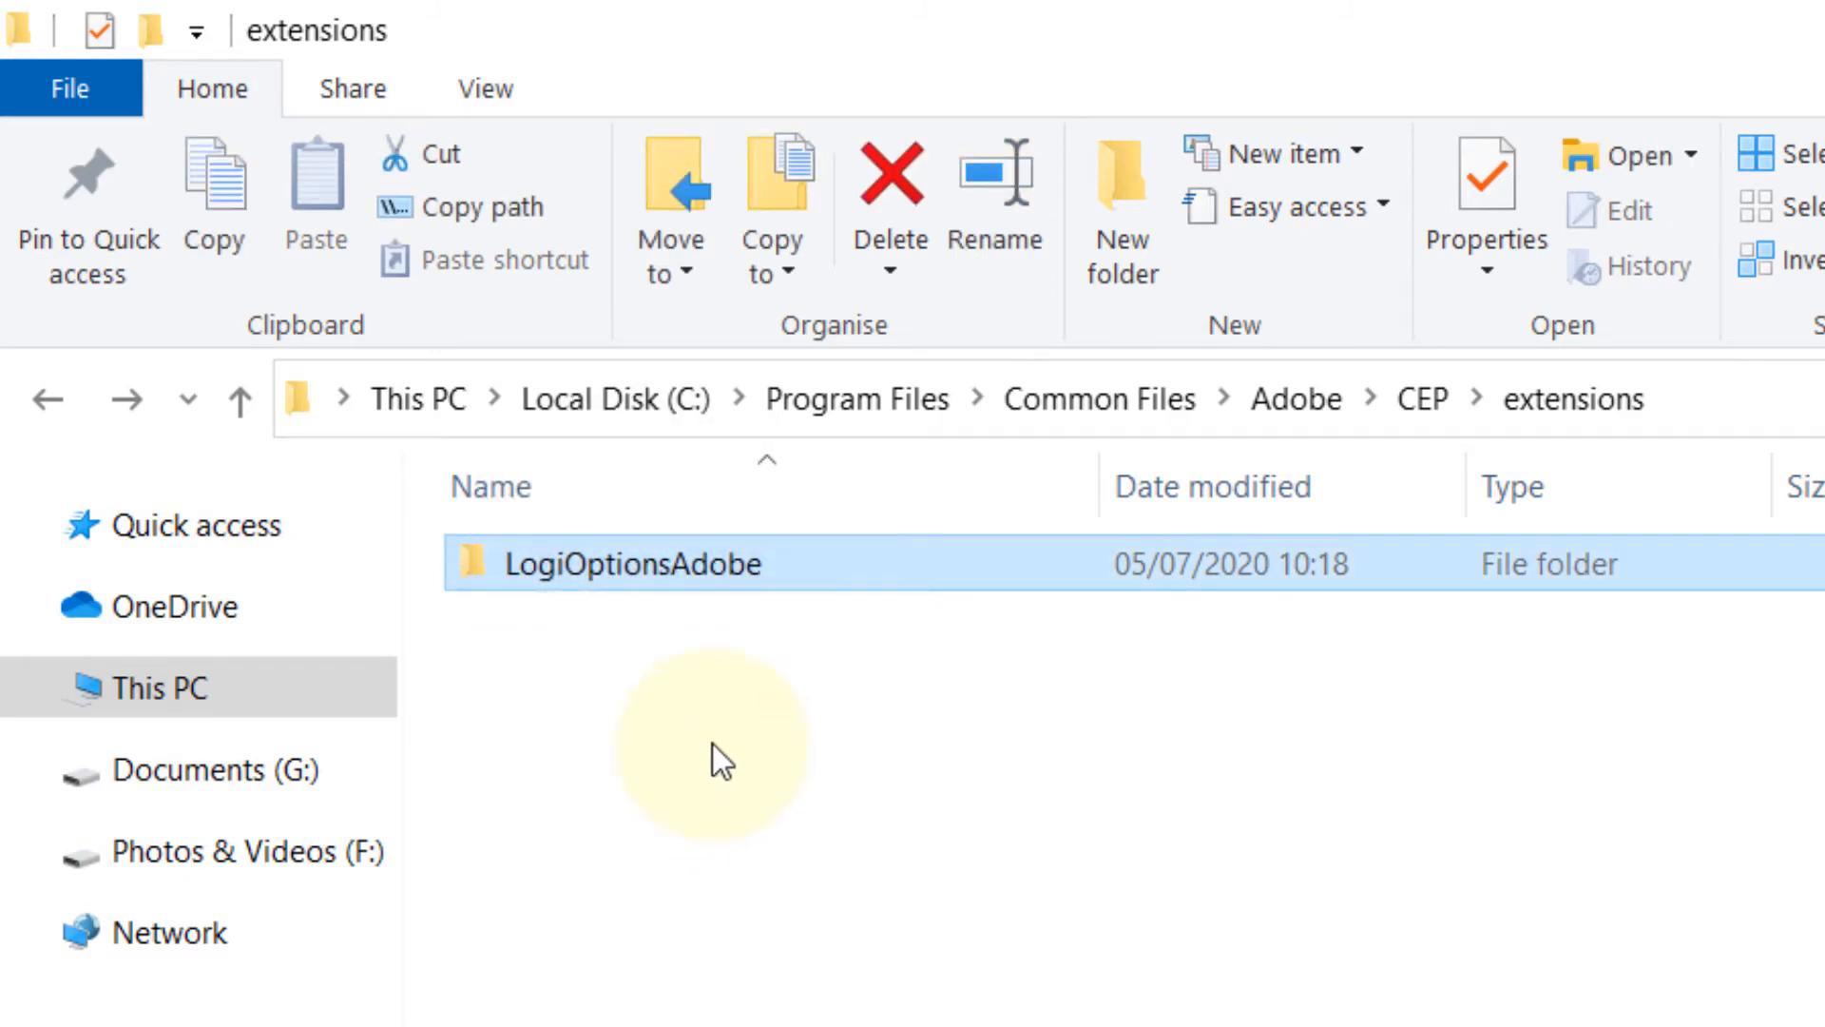
mouse_move(428, 685)
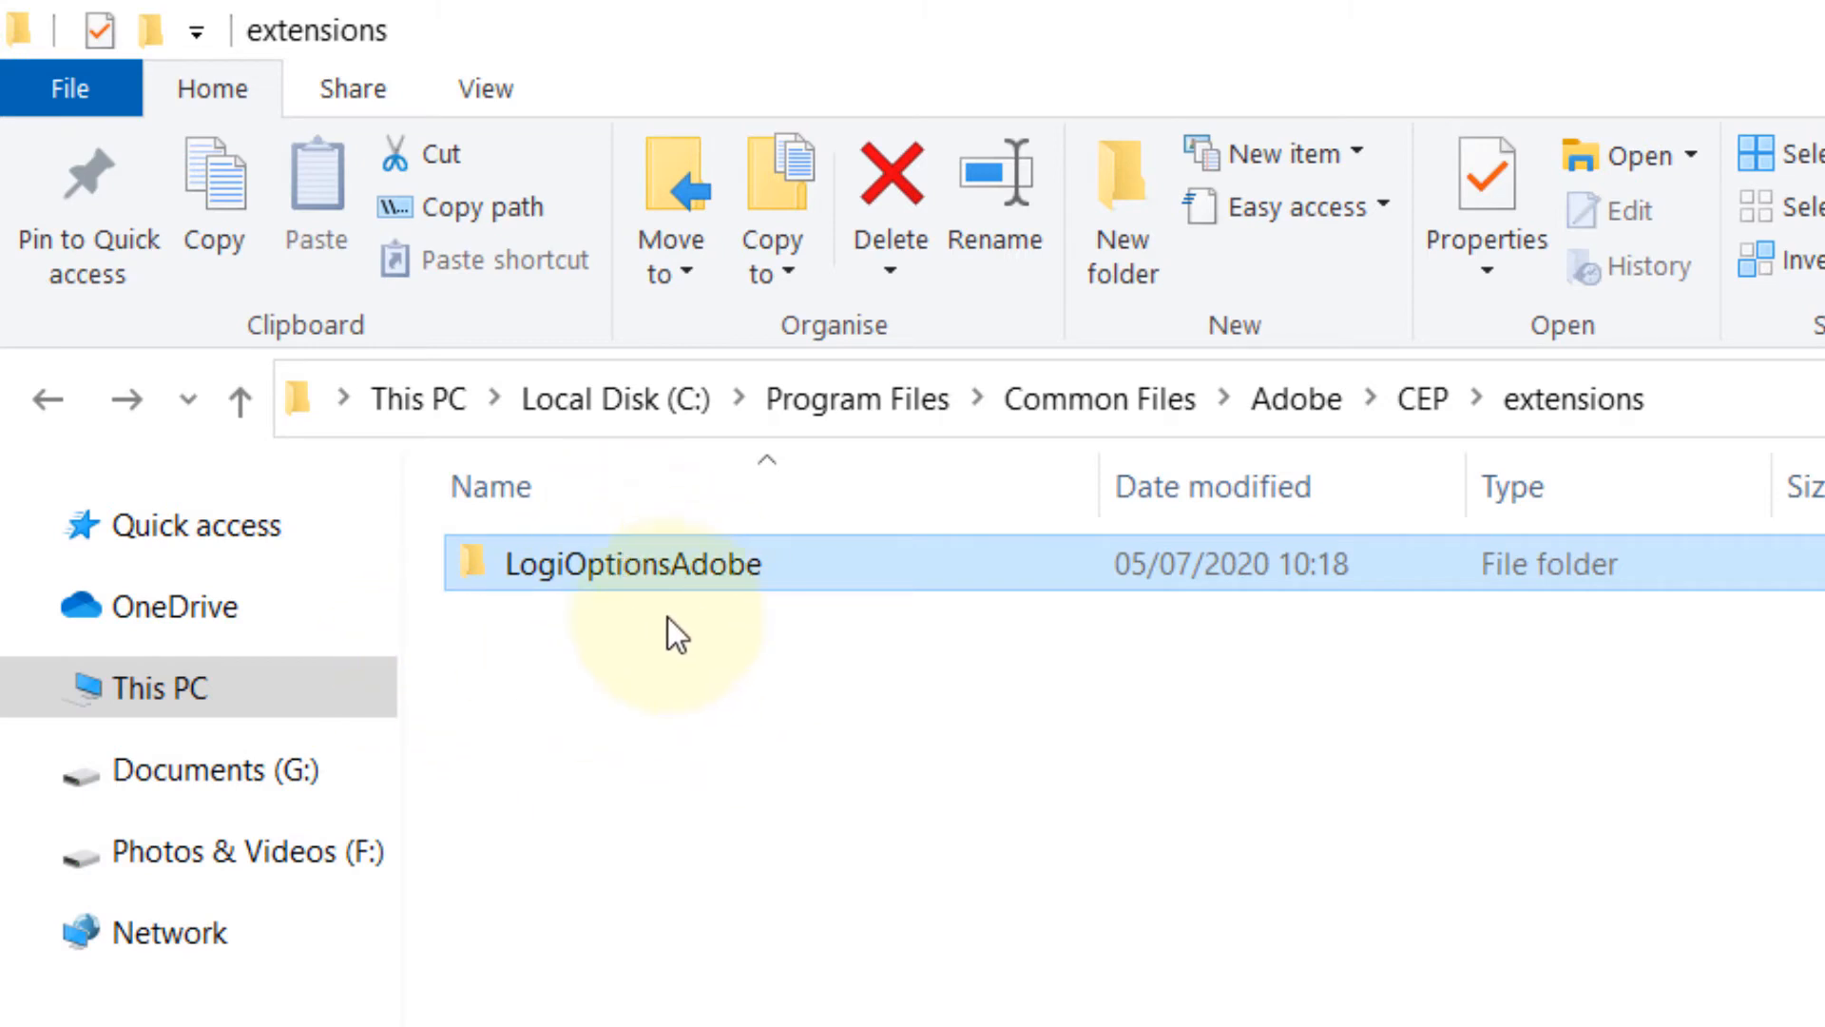
mouse_move(1082, 429)
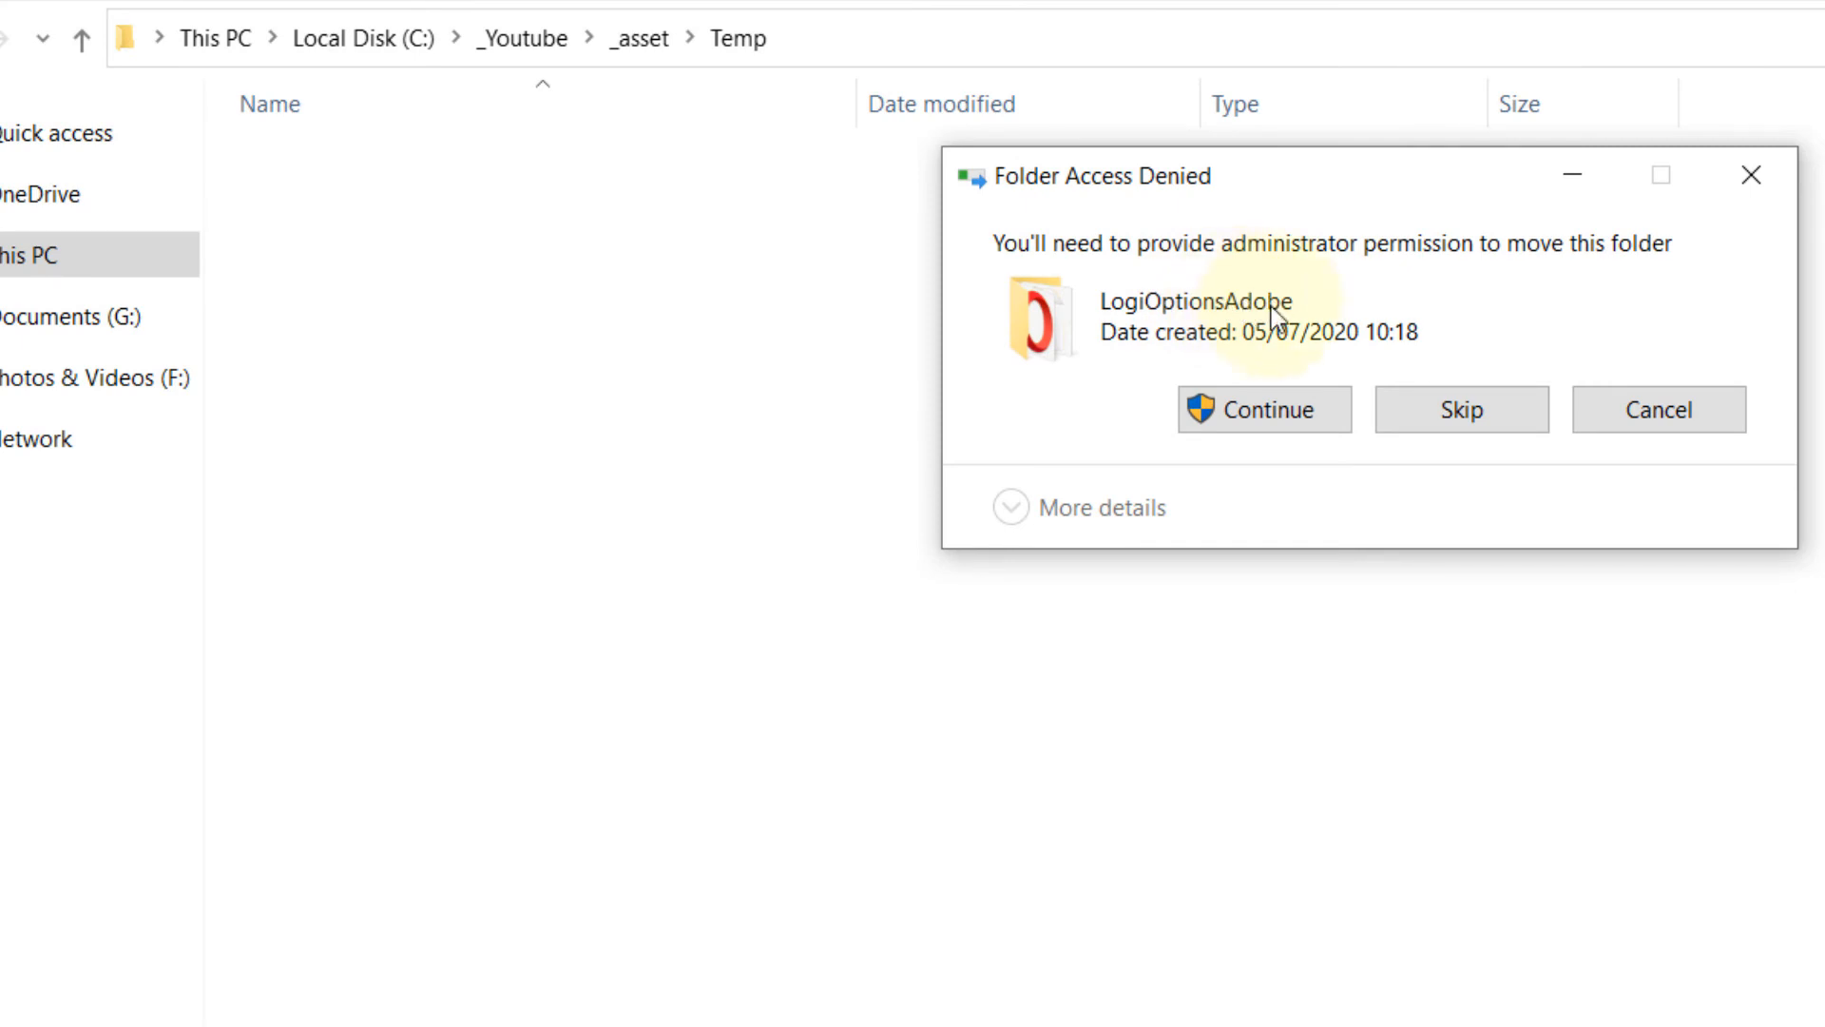
Continue past Folder Access Denied so LogiOptionsAdobe moves into Temp
click(1264, 409)
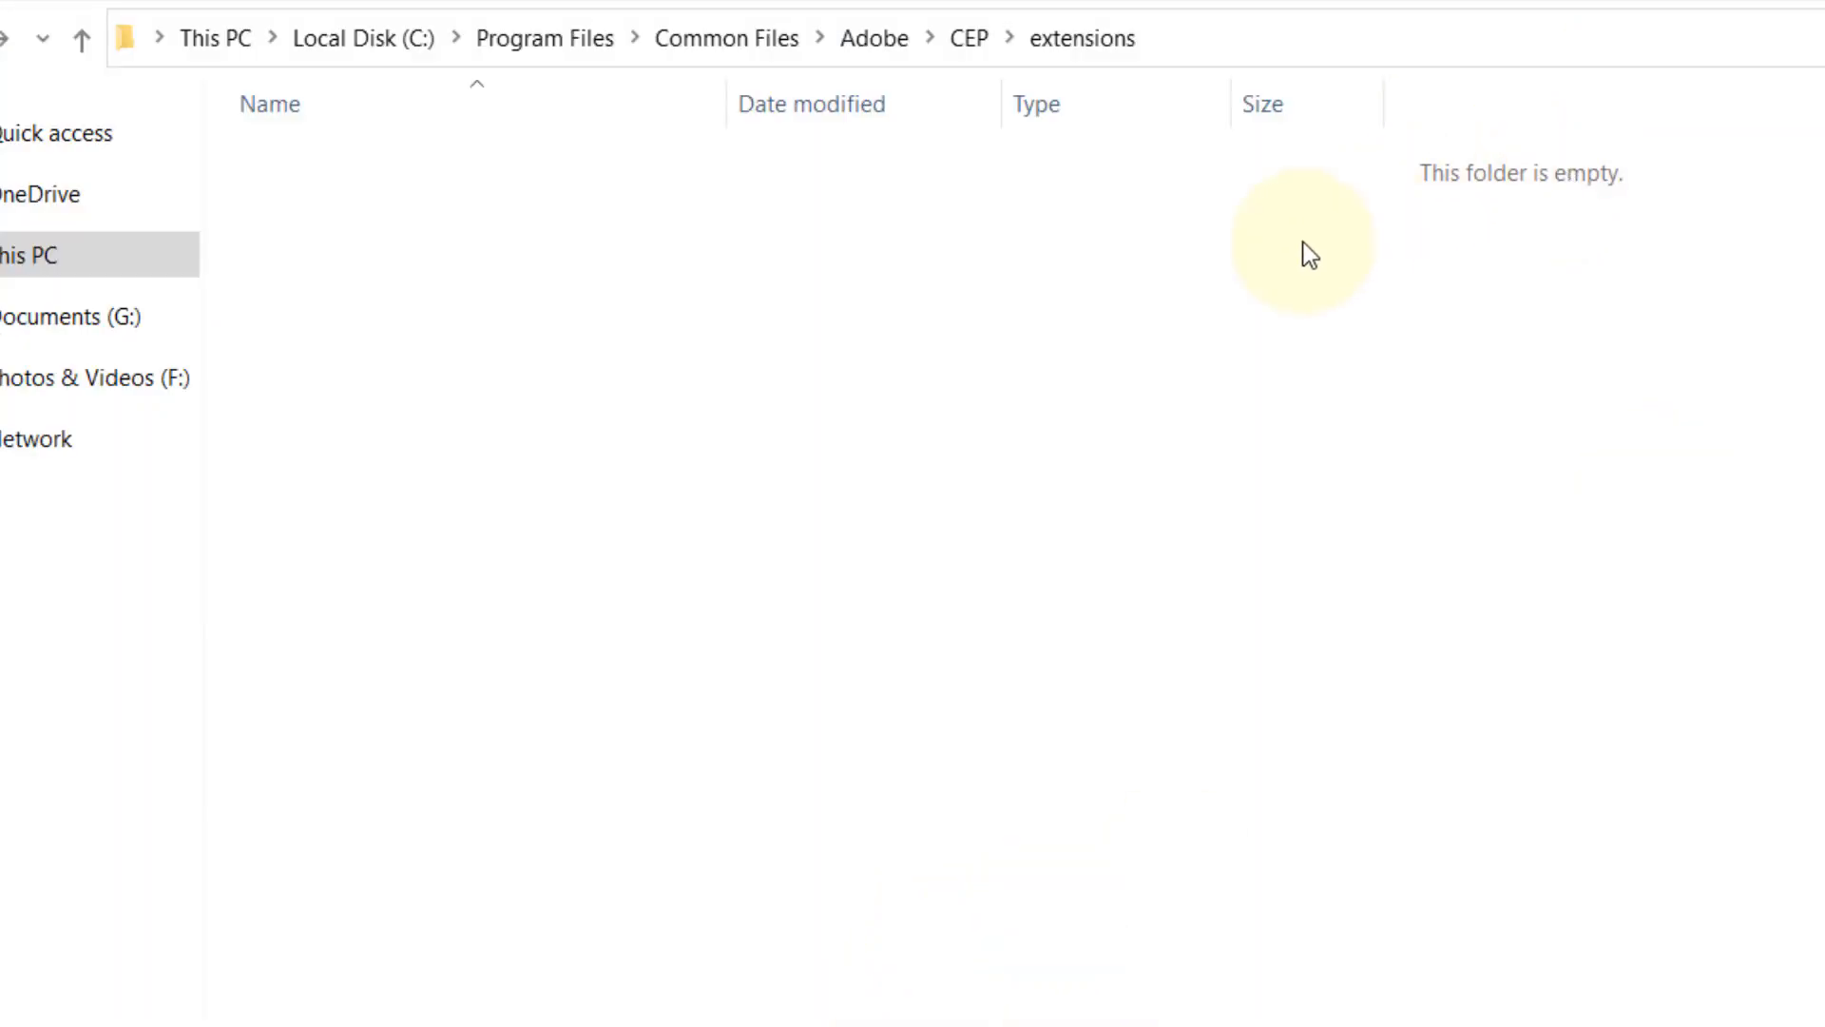
mouse_move(901, 357)
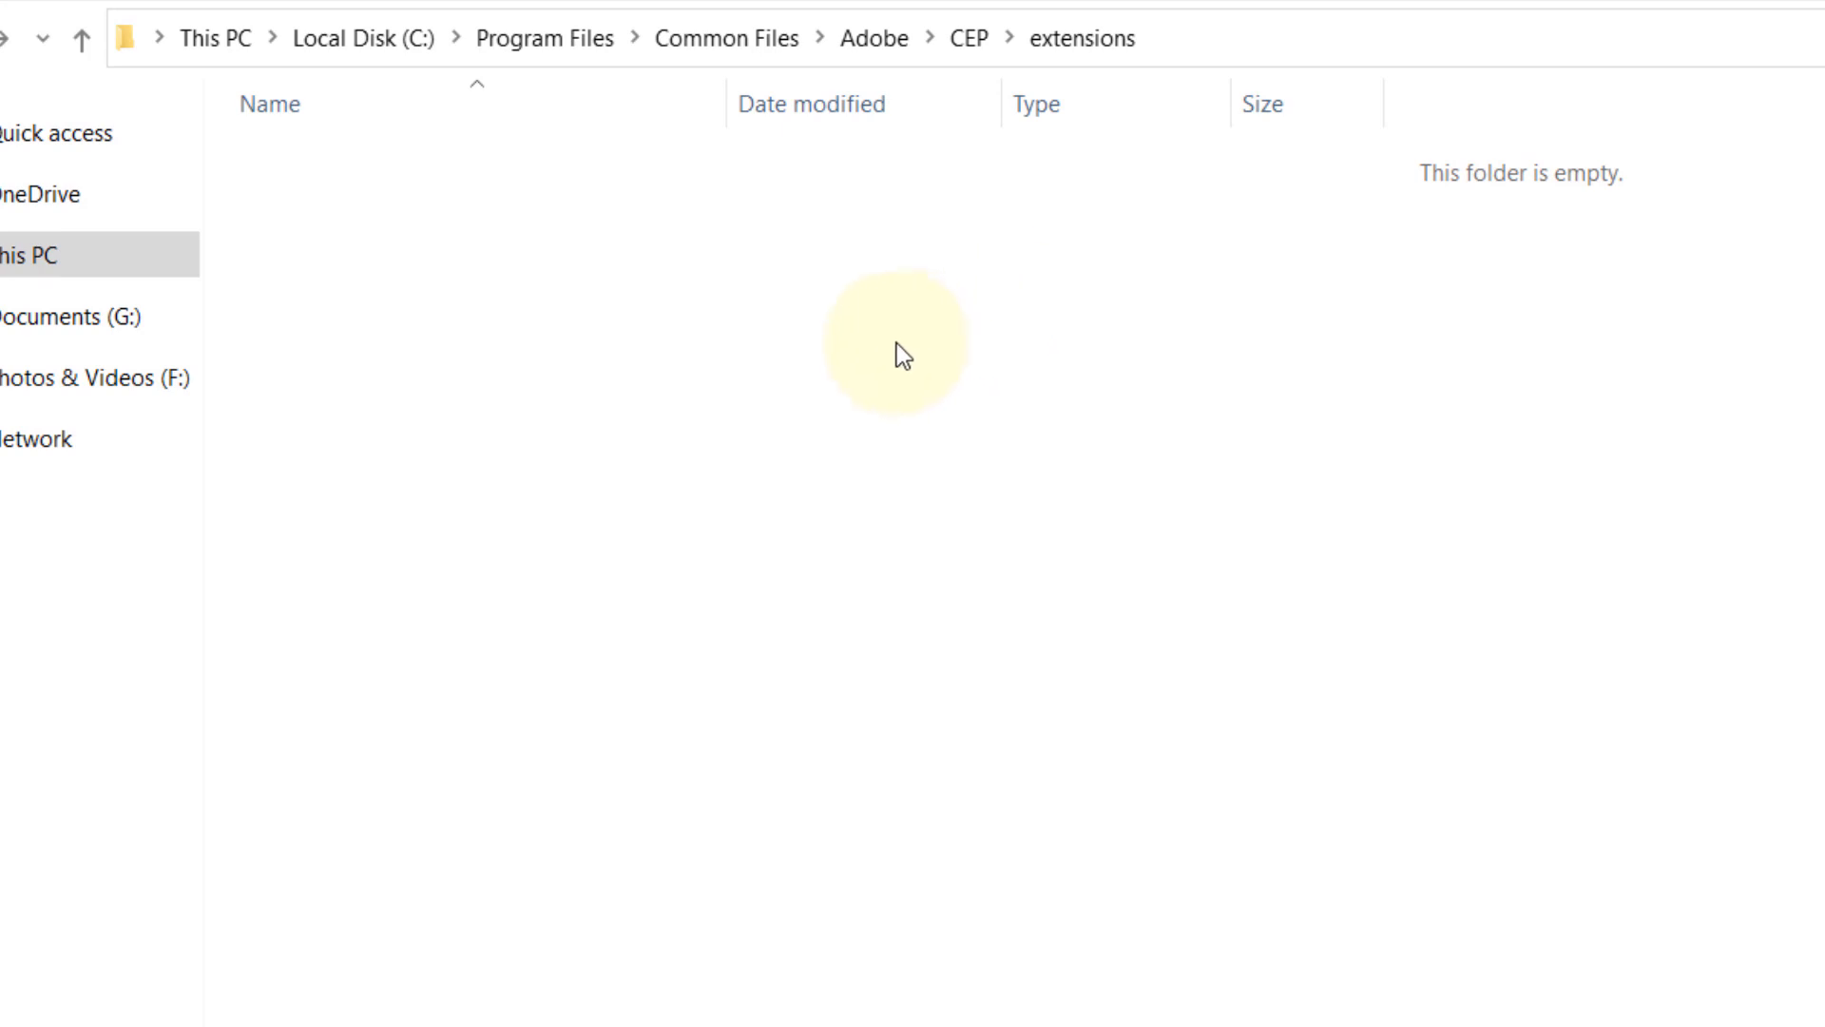